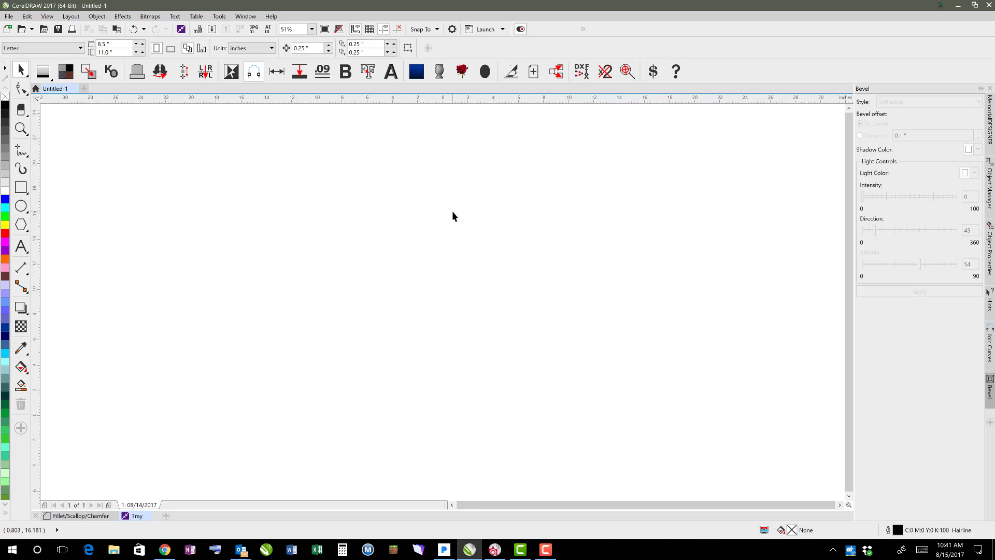
mouse_move(255, 197)
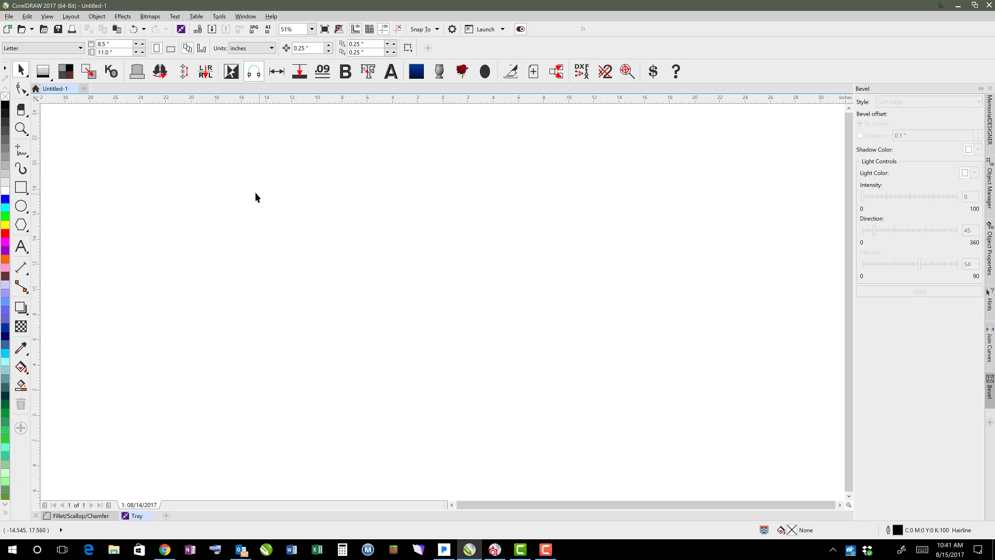
In Shape Builder, preview an Oval Top die 24 wide and 24 high on a 36-wide base.
click(136, 71)
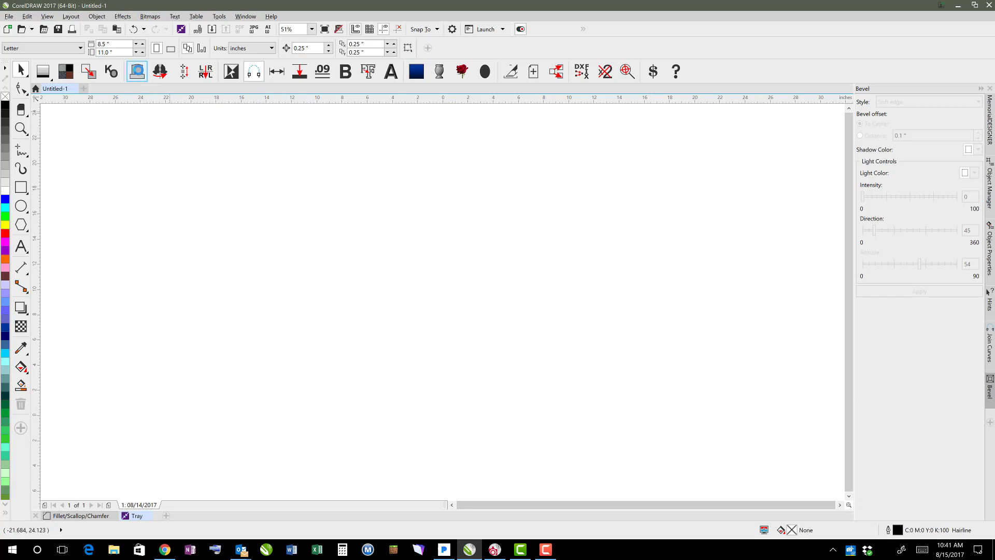
click(136, 71)
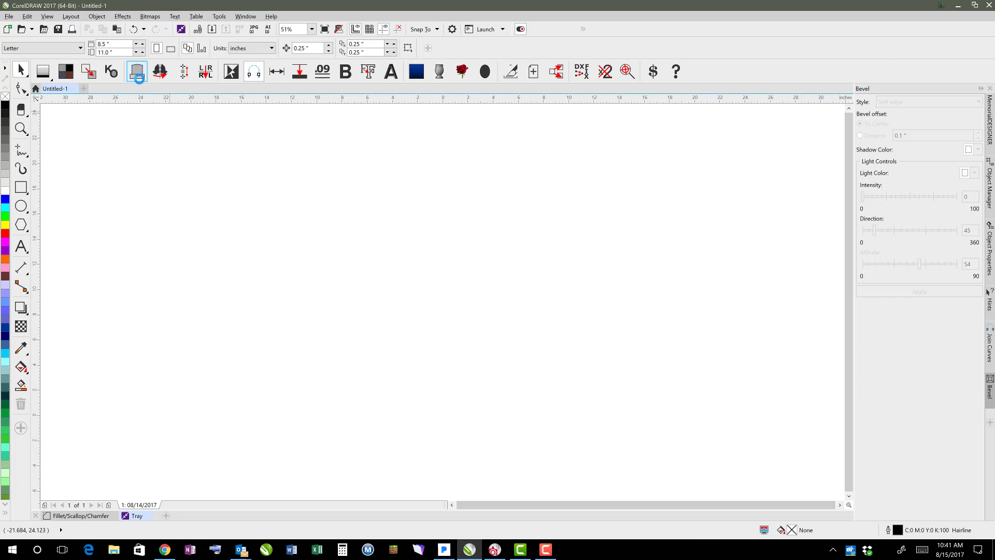
click(135, 71)
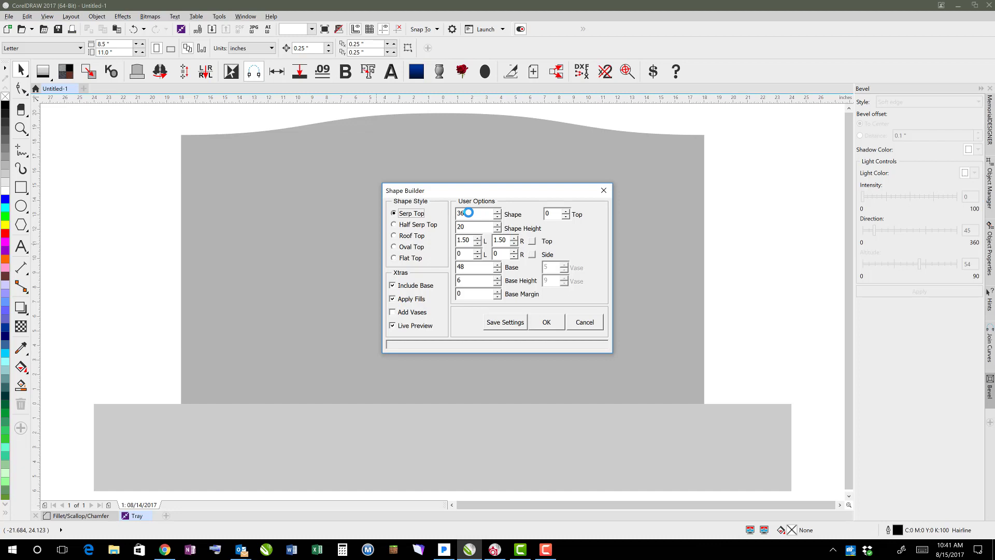
click(394, 246)
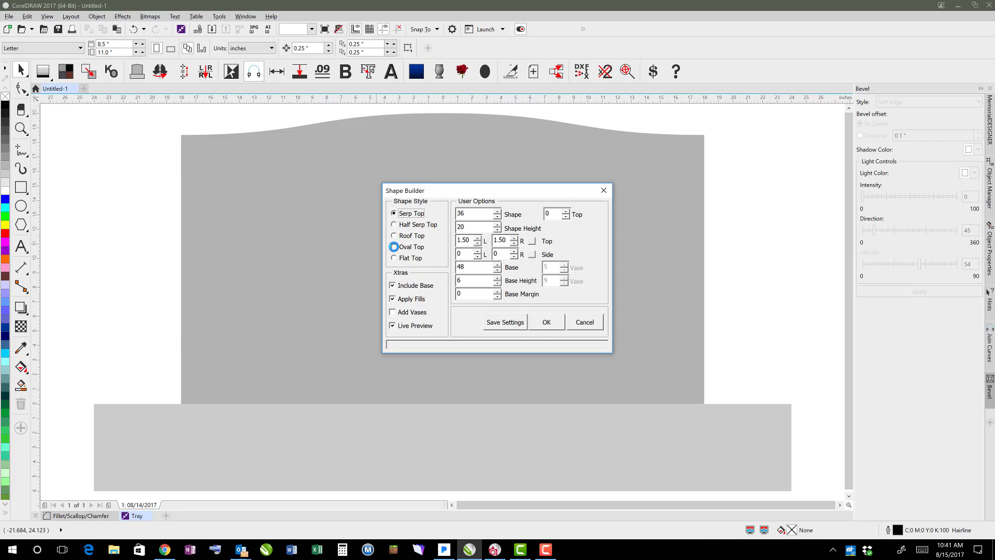
click(394, 246)
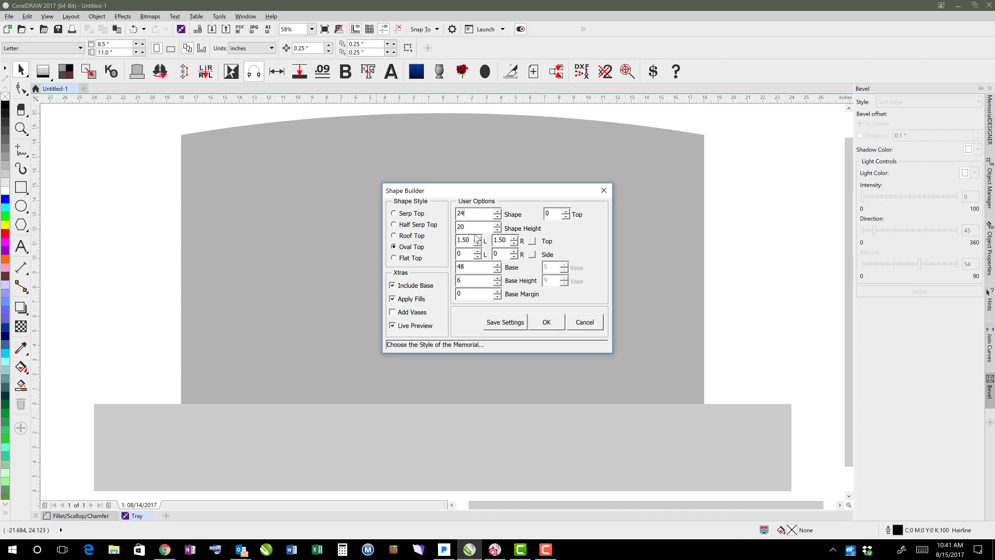
text(24)
click(479, 267)
text(36)
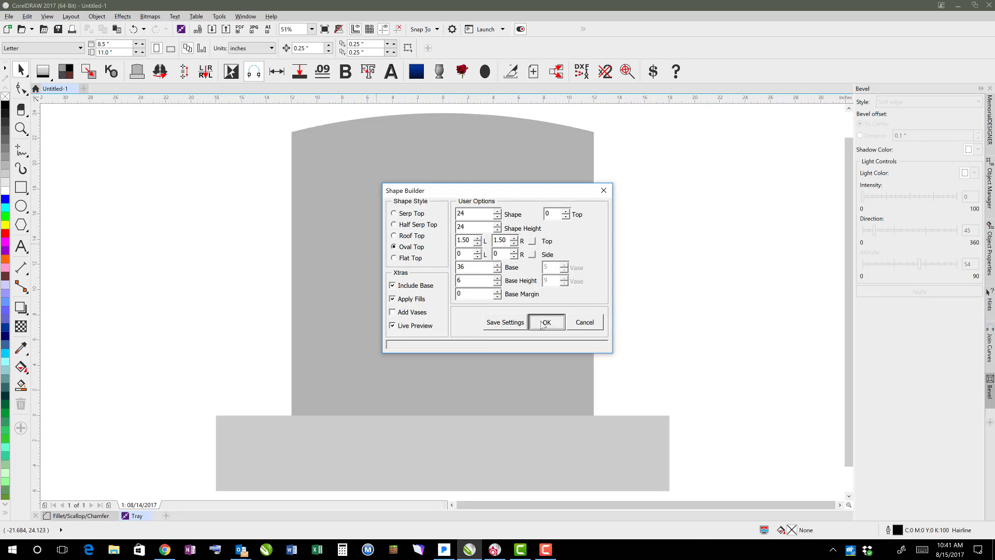
Create the oval-top die and base as real shapes, then deselect them.
click(544, 322)
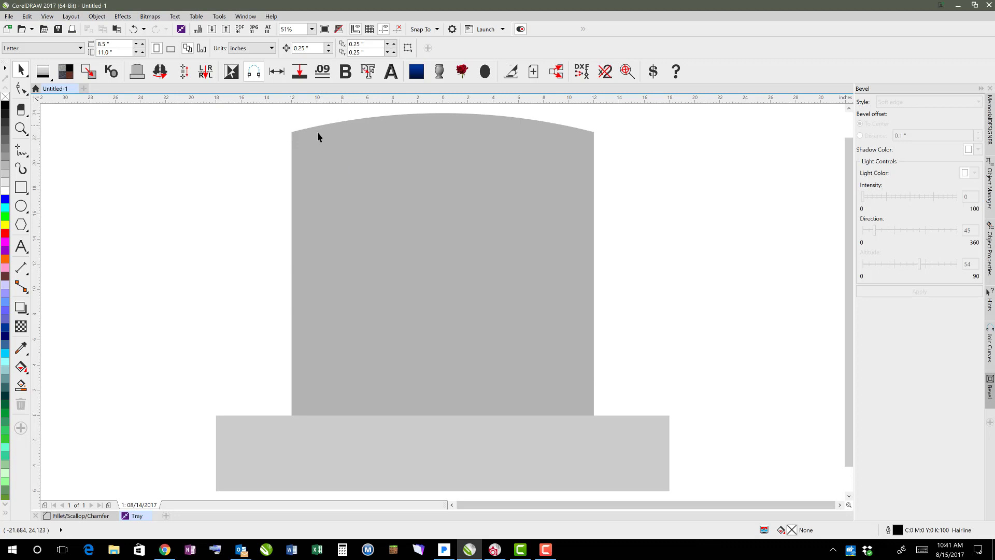
mouse_move(460, 140)
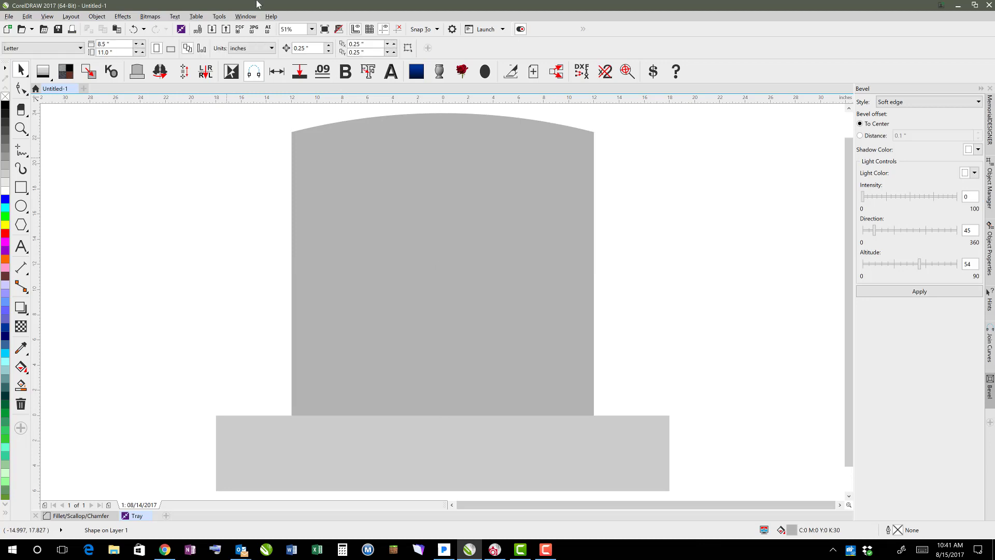
click(246, 16)
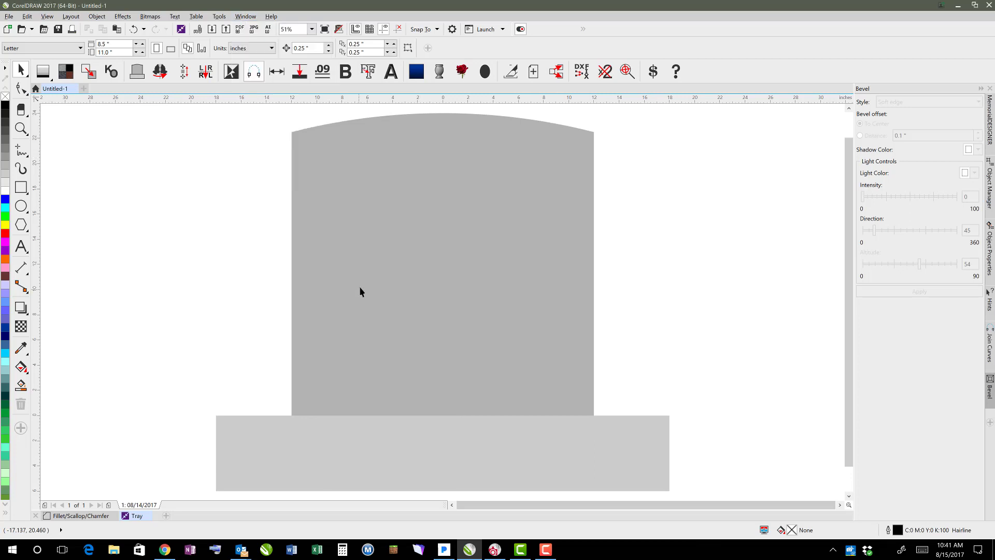
Show the Fillet/Scallop/Chamfer docker from Window > Dockers.
click(245, 16)
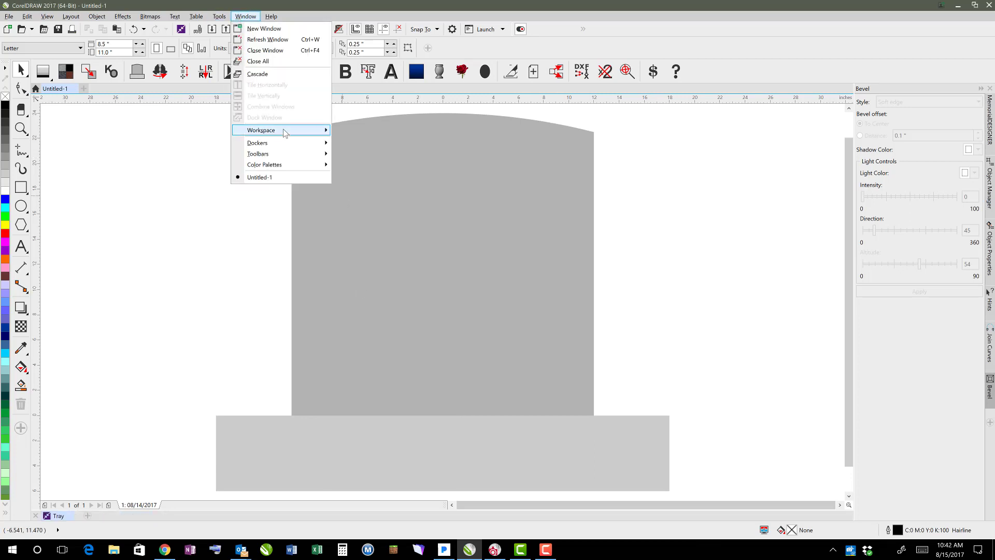
mouse_move(257, 142)
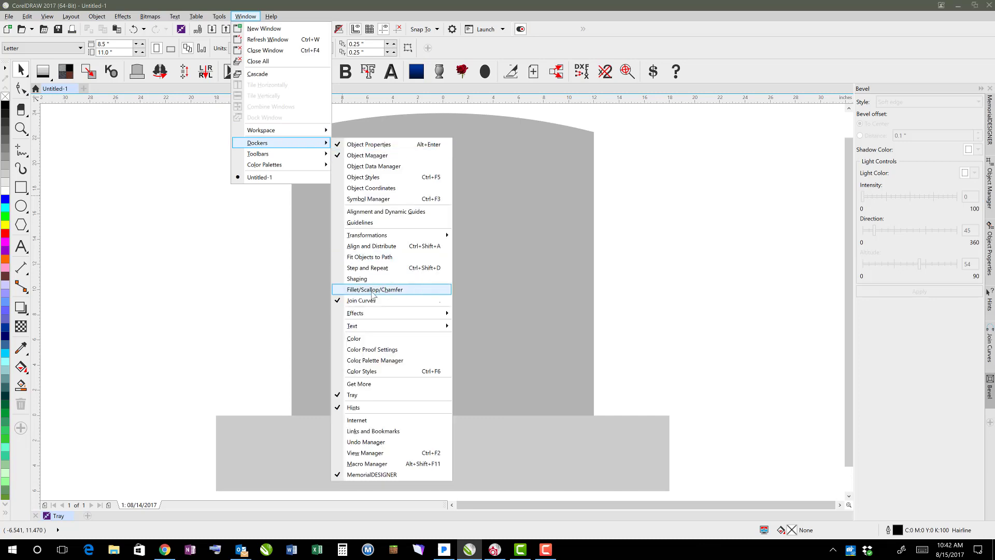
click(374, 289)
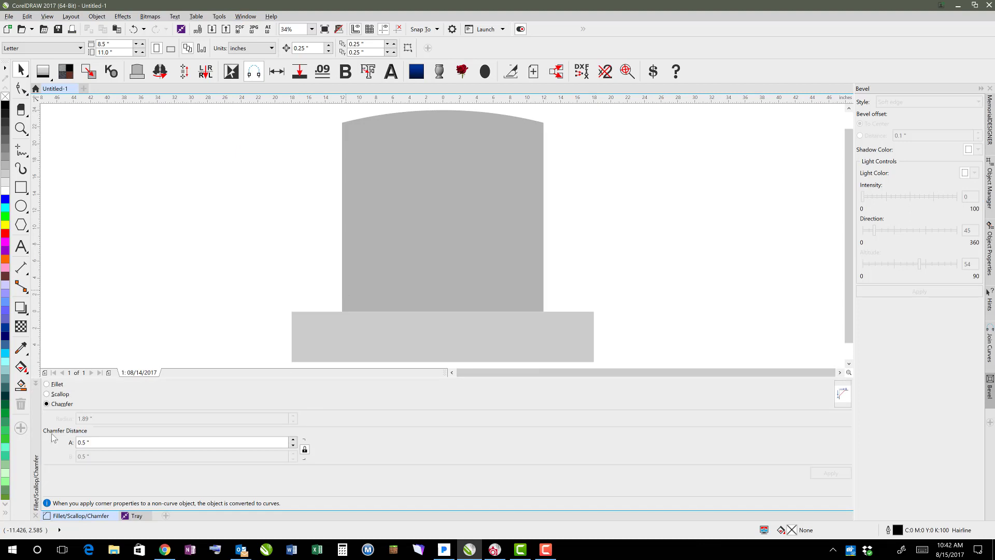
mouse_move(94, 508)
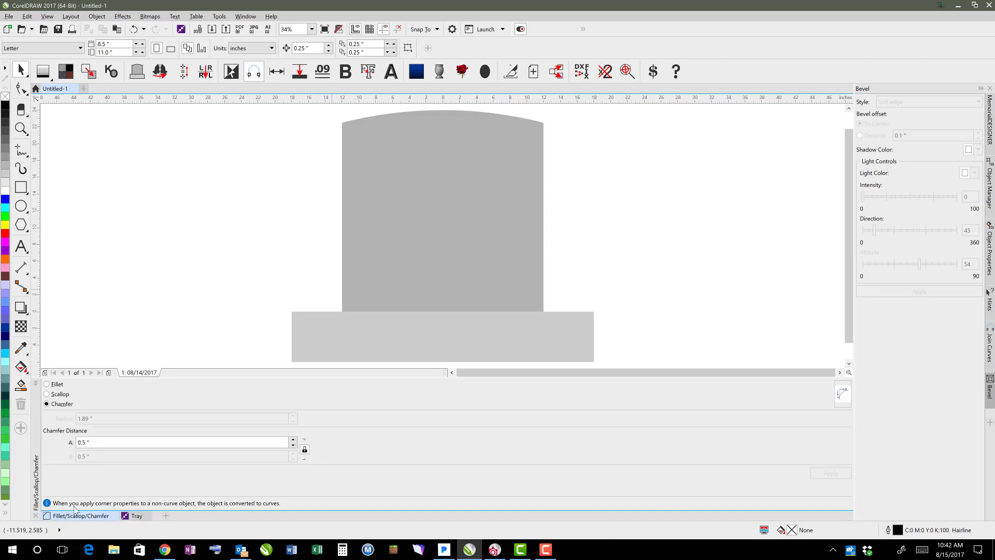
Dock the Fillet/Scallop/Chamfer docker in the right-hand docker column.
click(80, 515)
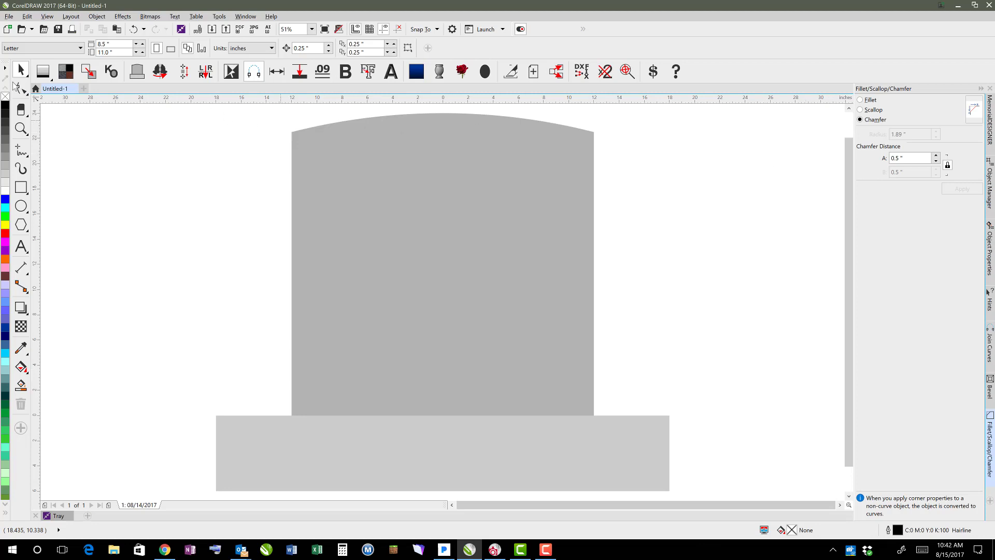
mouse_move(303, 161)
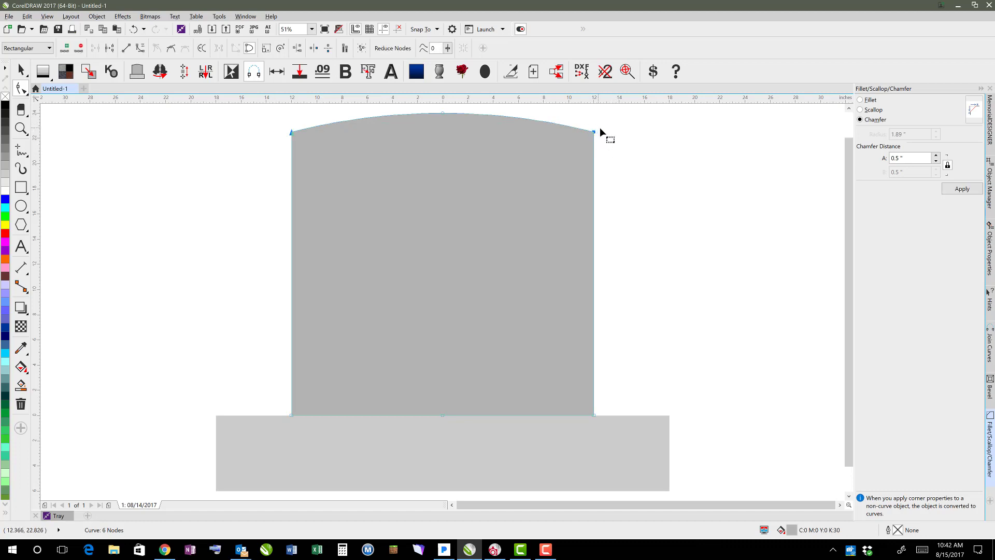
Apply a Scallop with a 2-inch radius to the die's two top corners.
click(861, 109)
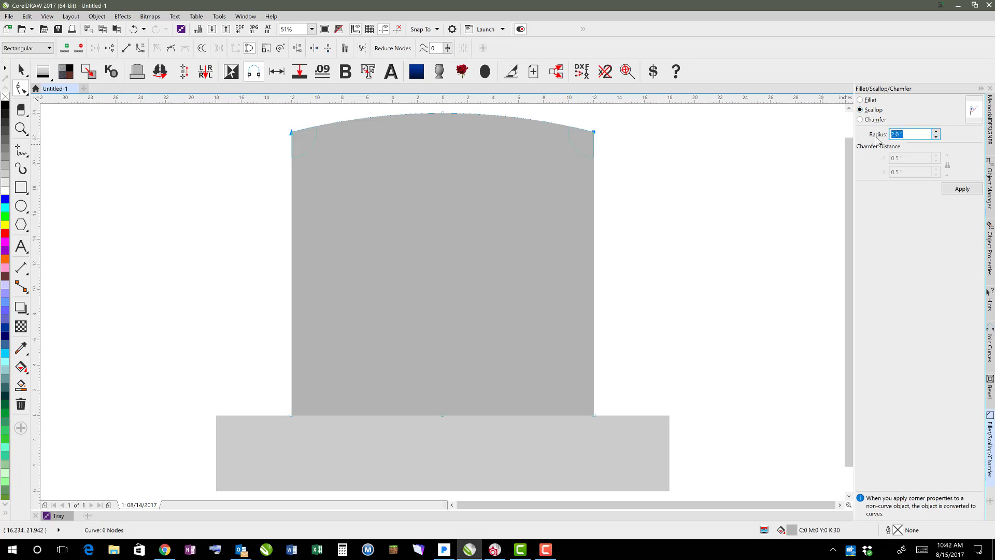
text(3)
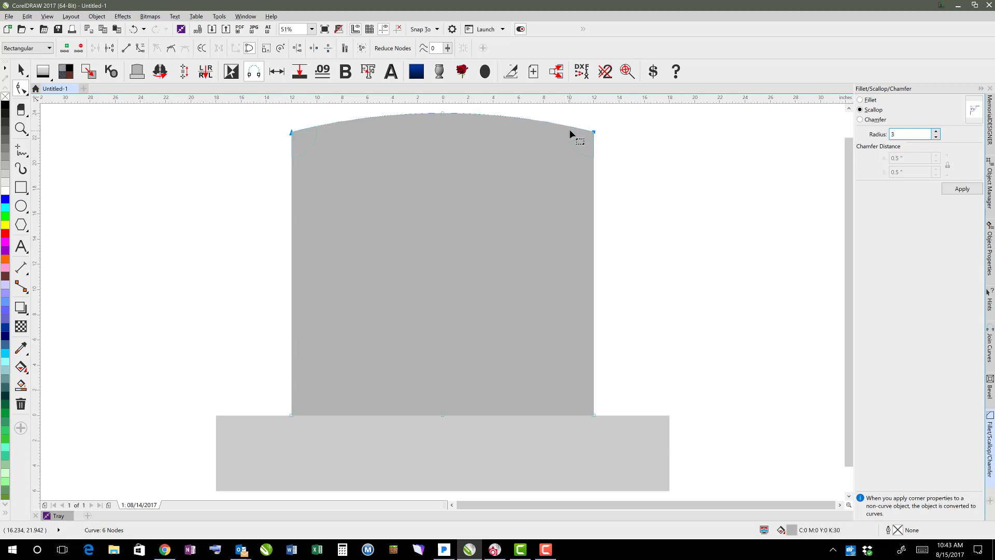
mouse_move(579, 152)
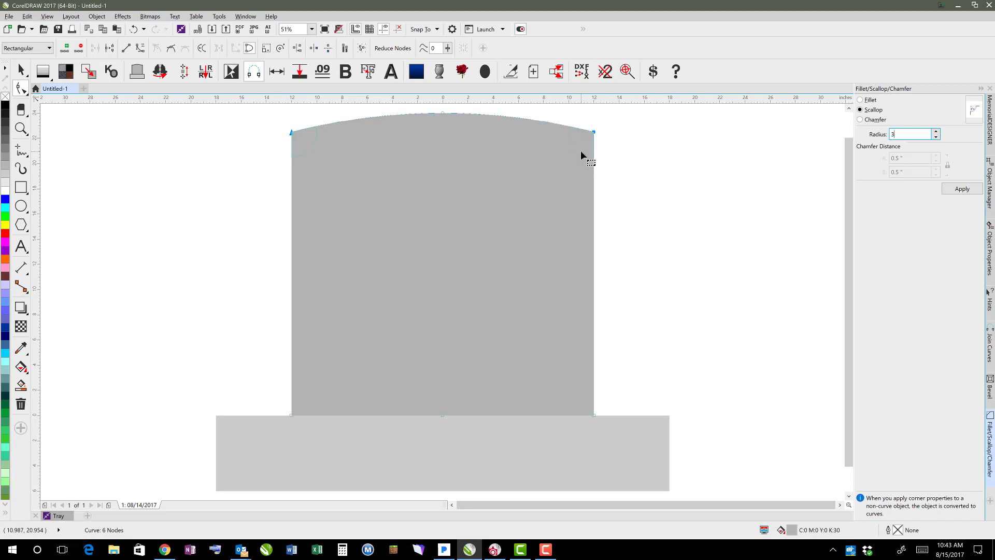
text(v)
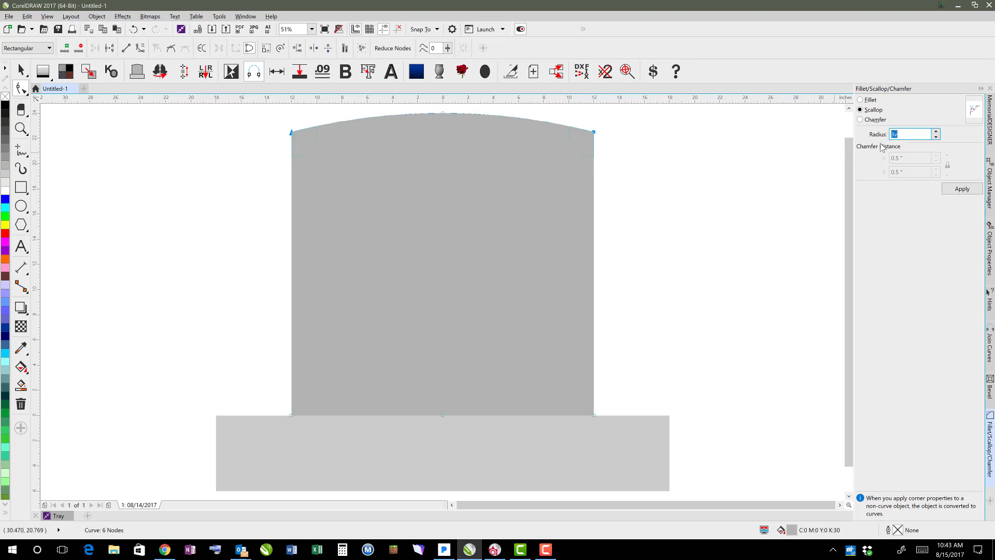
text(4.06 ")
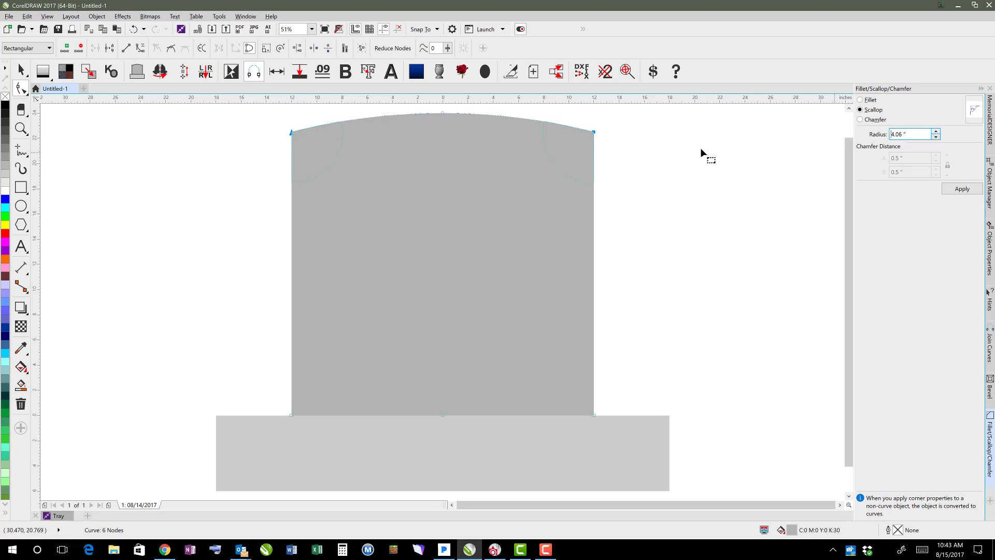
mouse_move(894, 151)
text(3)
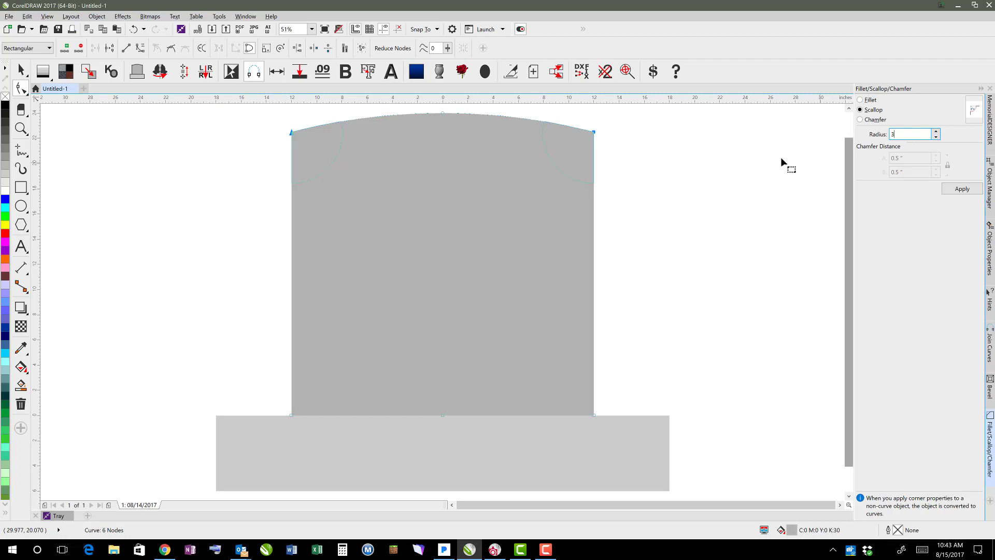
mouse_move(943, 153)
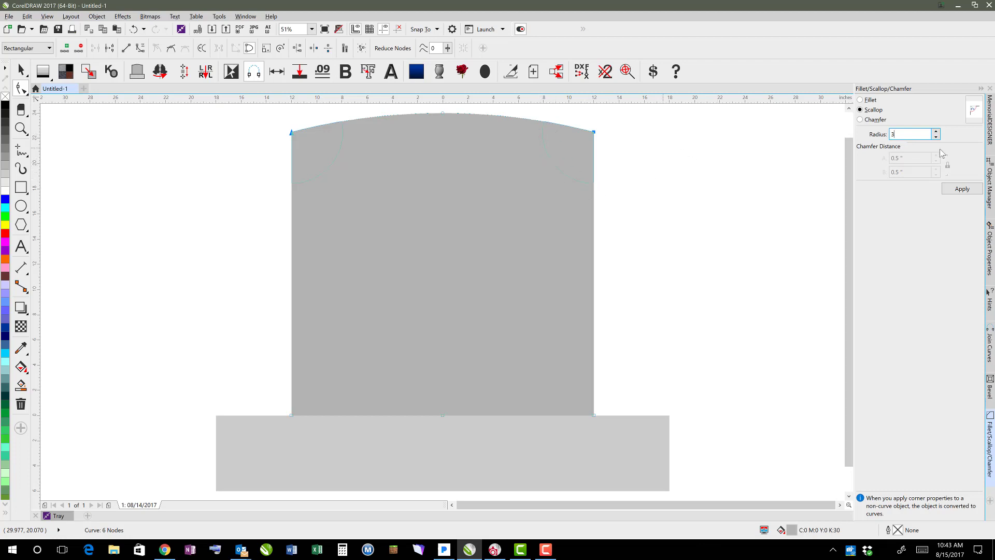
mouse_move(885, 150)
text(2)
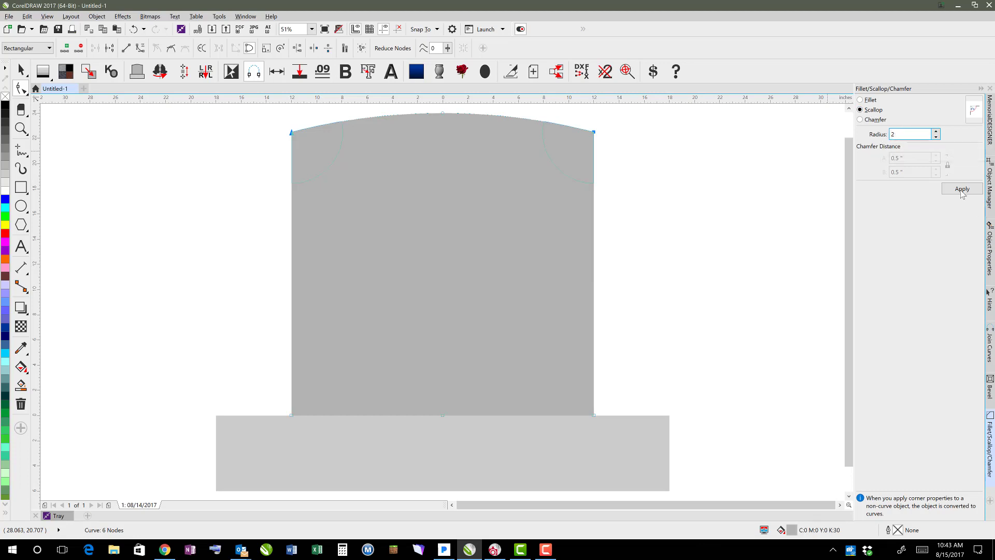
click(962, 189)
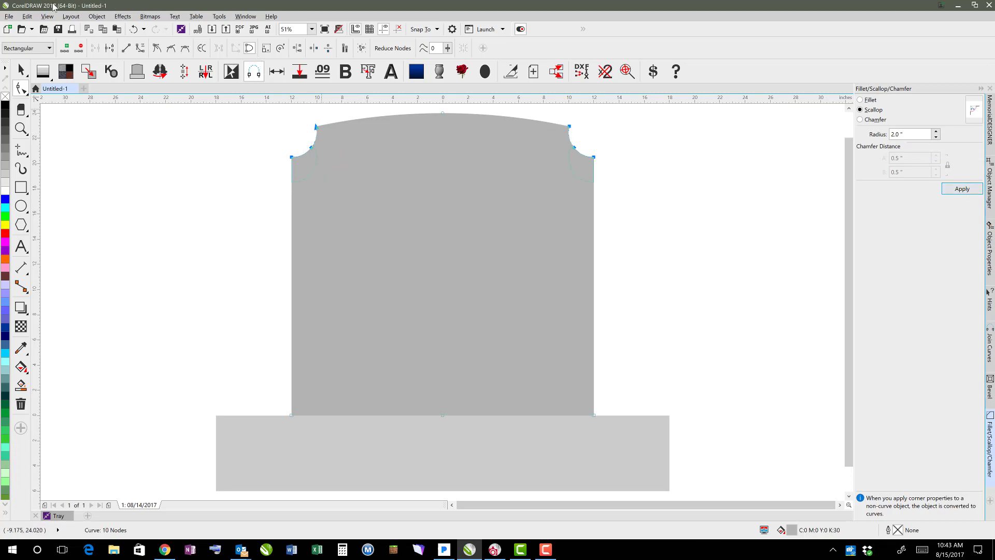
Set the Workspace Nodes and Handles color scheme to Default in Options.
click(219, 16)
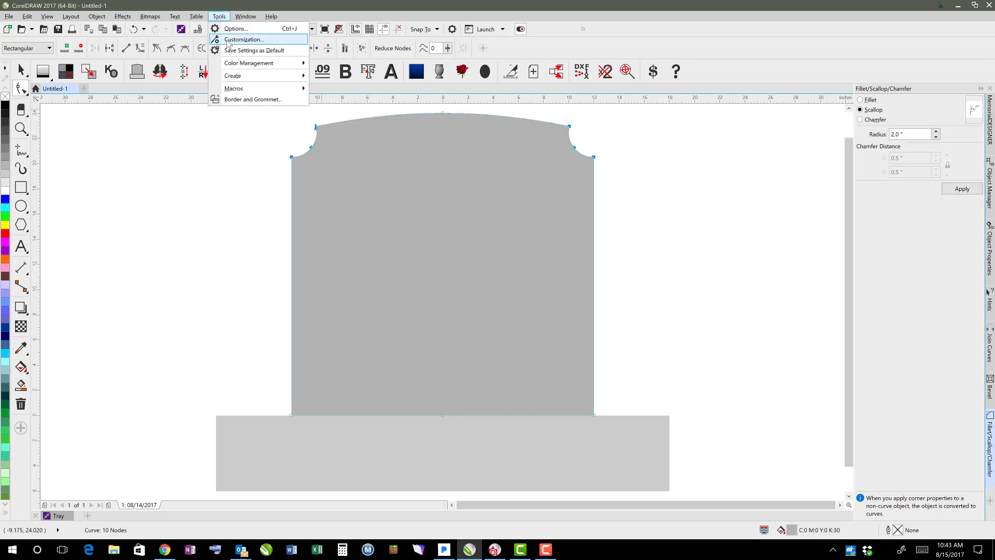
click(244, 38)
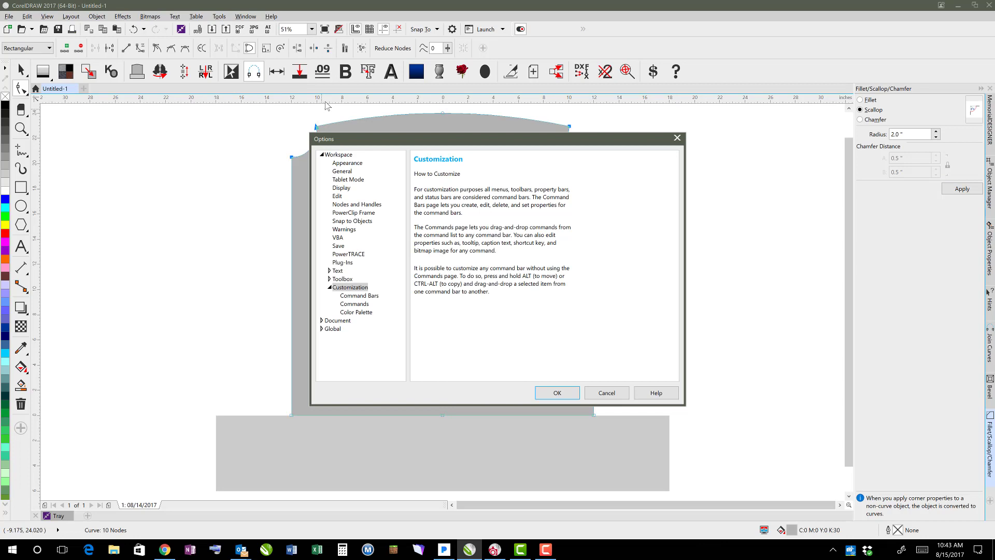
click(347, 163)
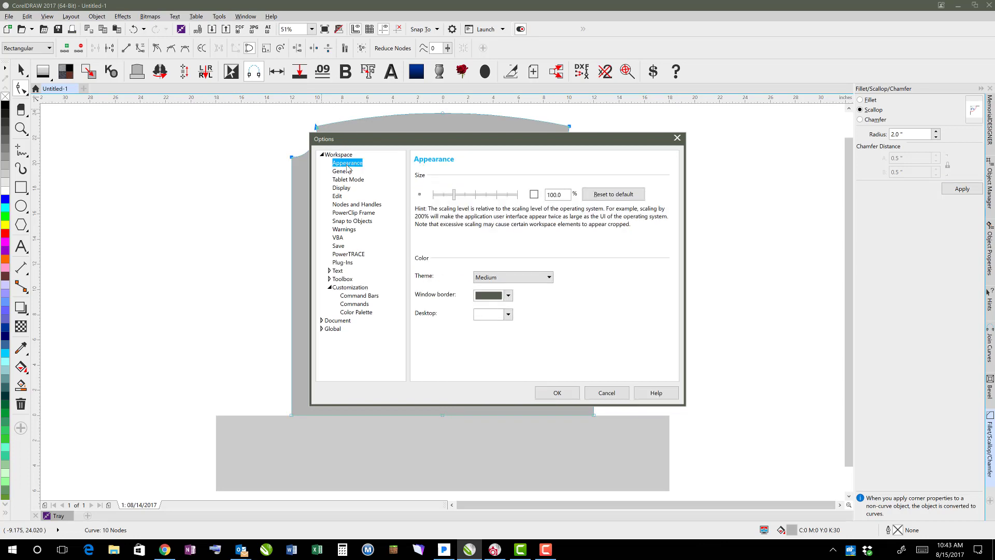
click(356, 203)
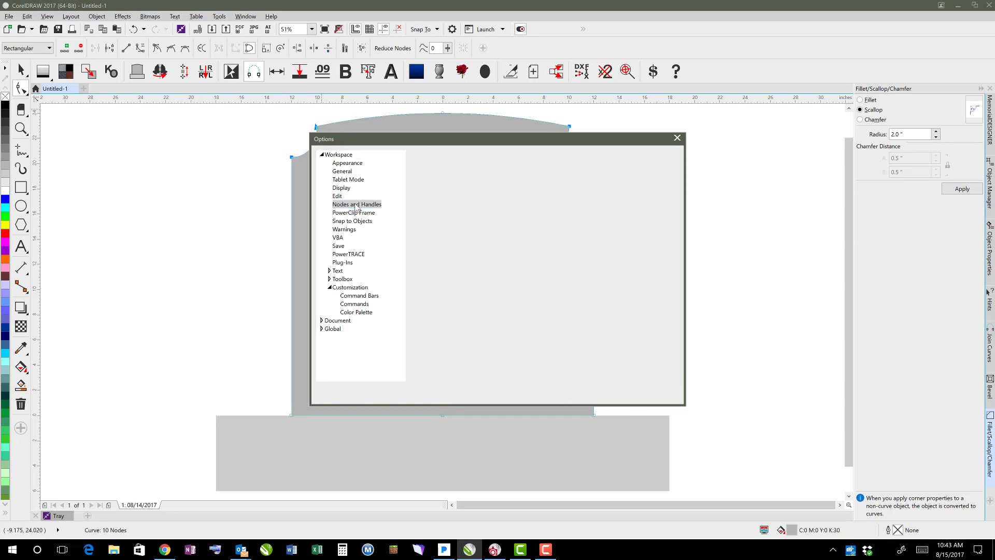
click(356, 203)
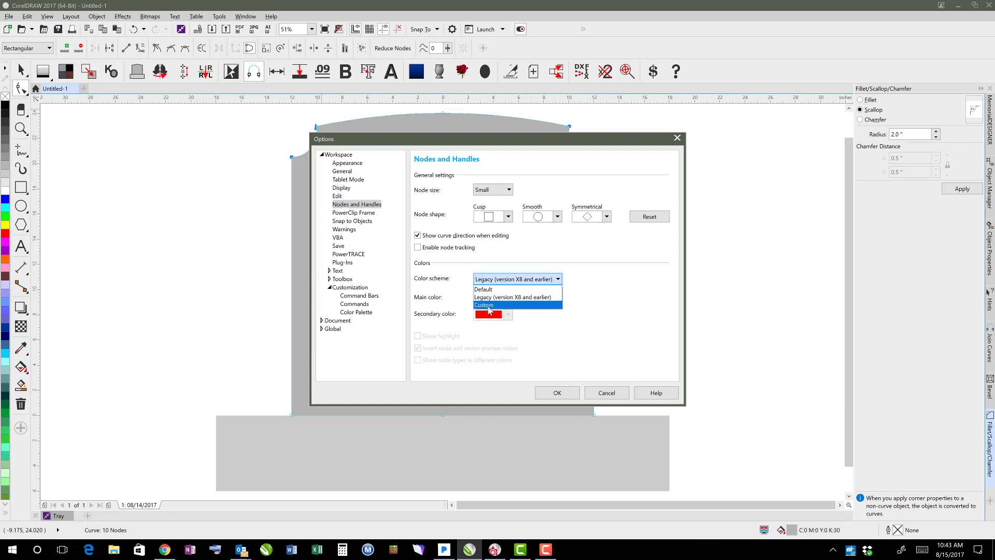
click(483, 289)
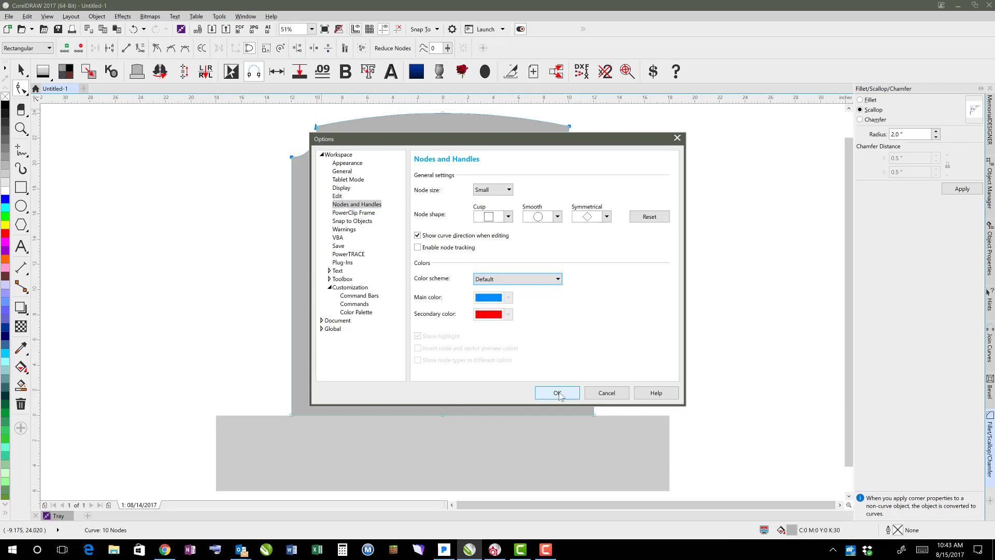
click(557, 393)
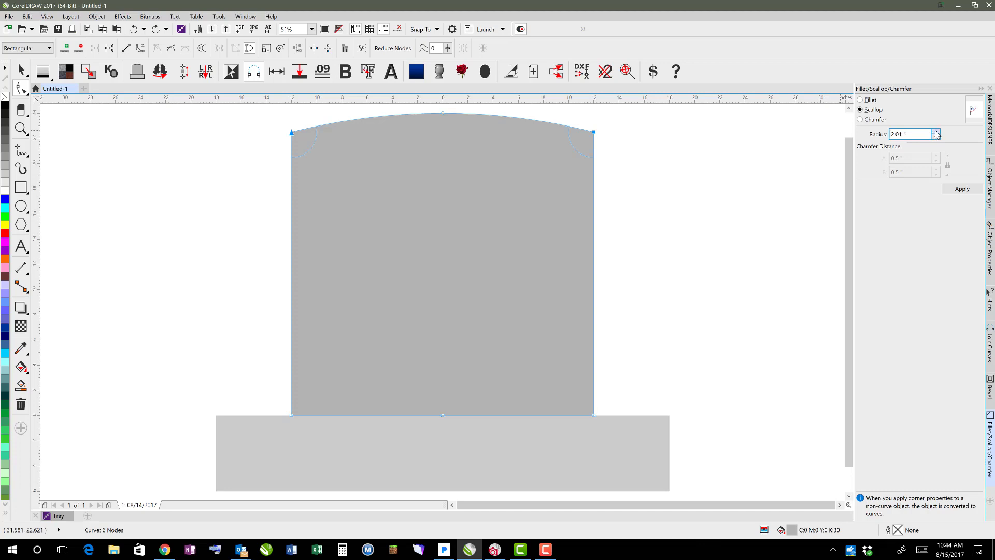
Reapply the 2.0-inch scallop to the die's top corners and zoom in on a notch.
click(935, 132)
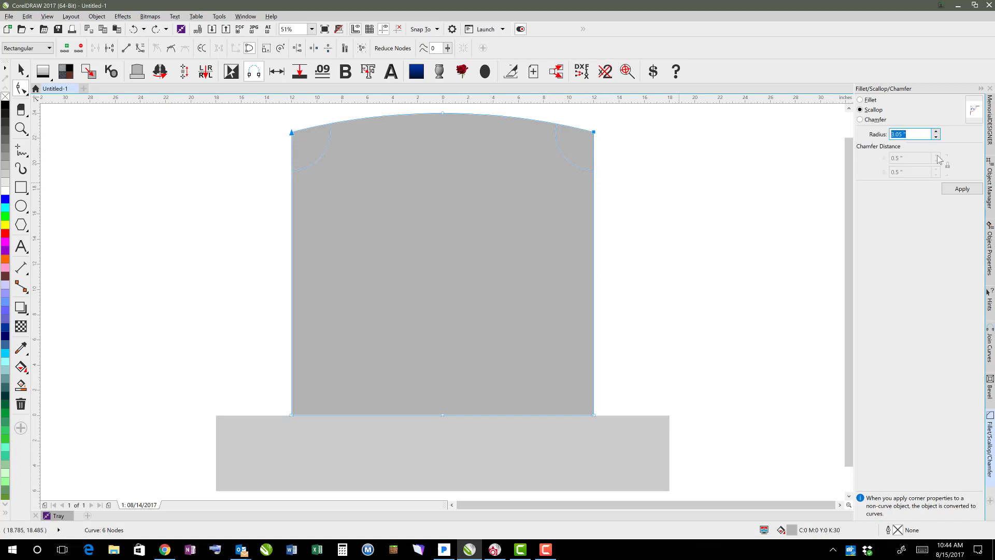
click(962, 188)
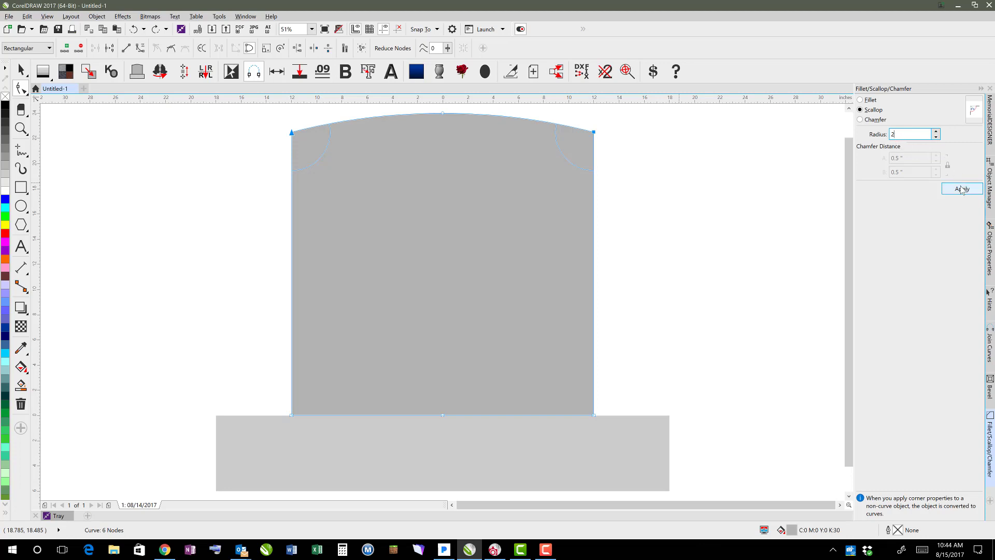
click(962, 189)
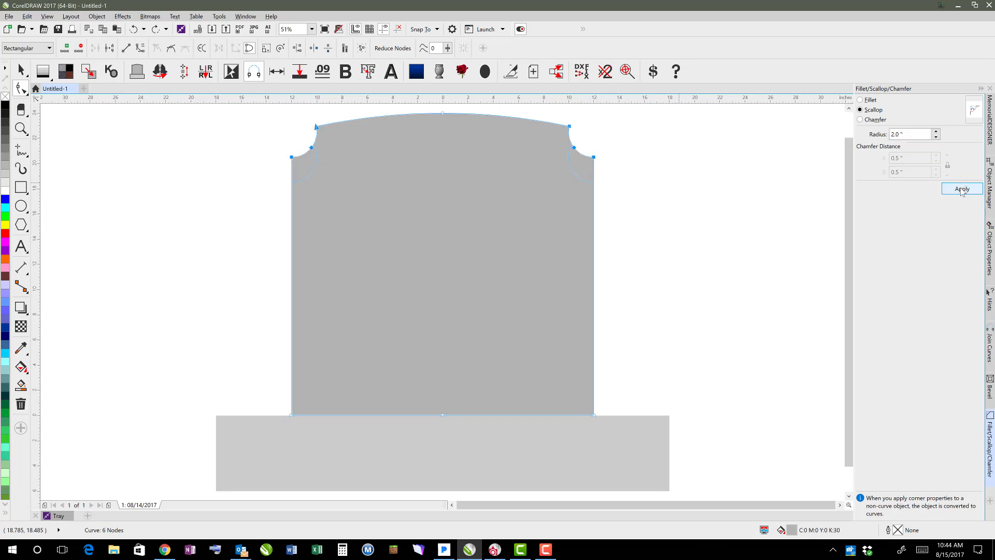
click(961, 188)
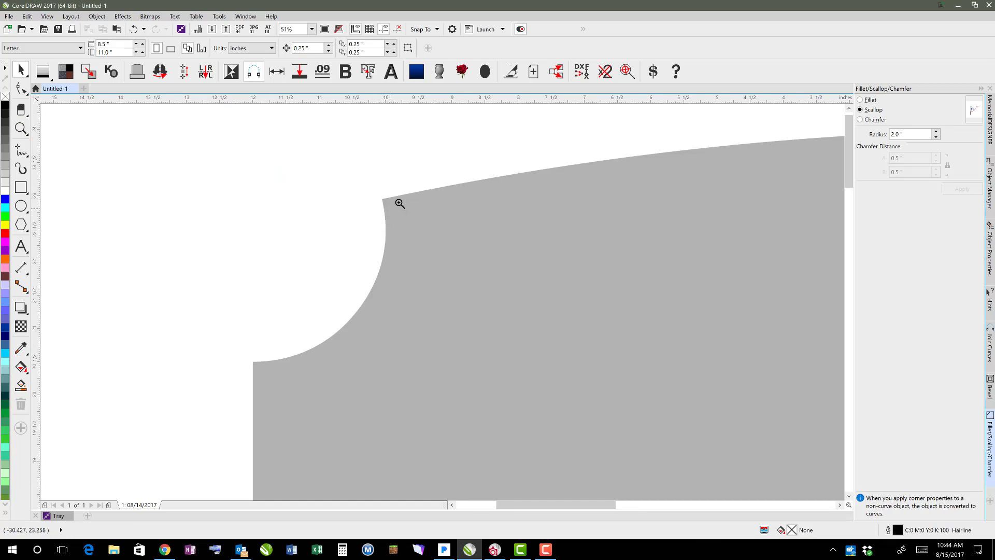
Convert the tip segment of the left scotia corner to a straight line with To Line.
click(399, 203)
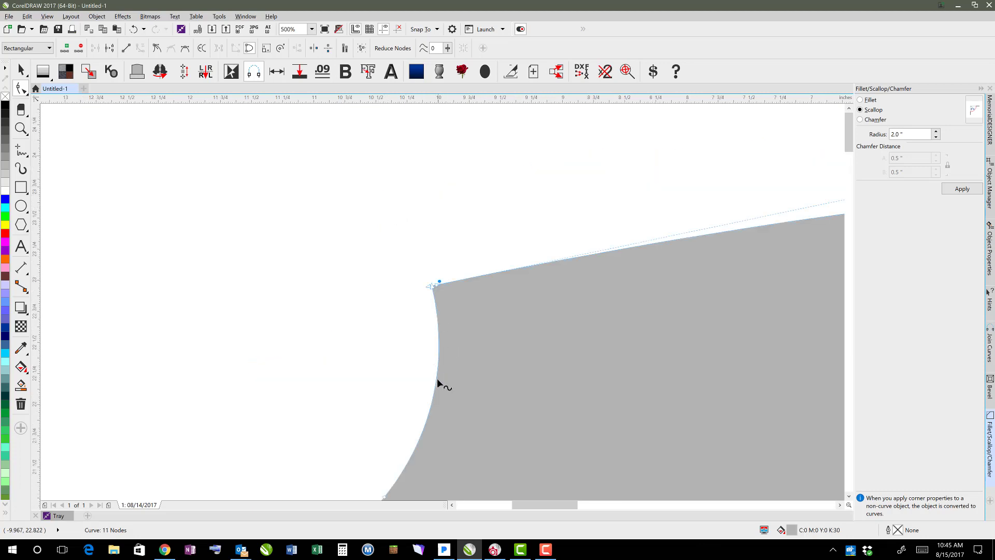
click(439, 384)
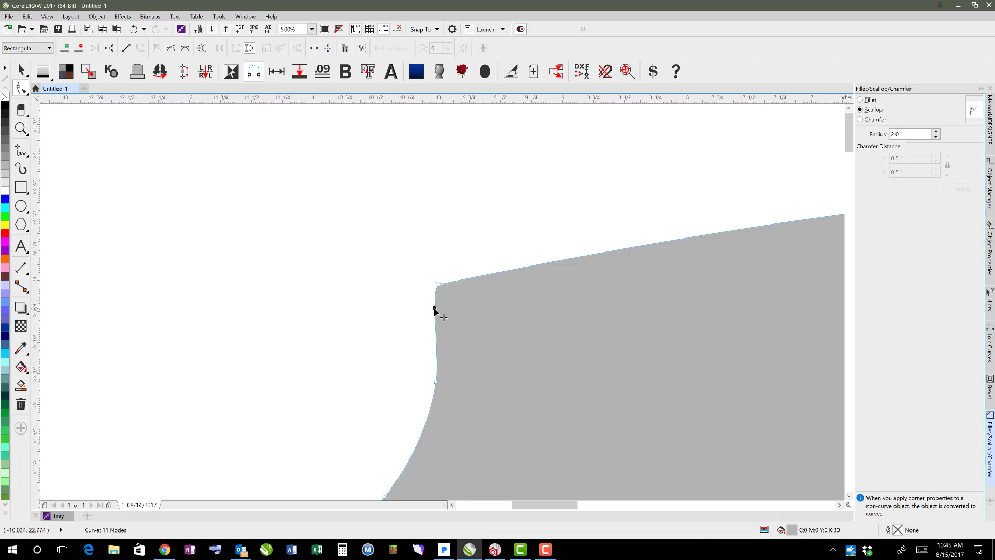
right_click(436, 310)
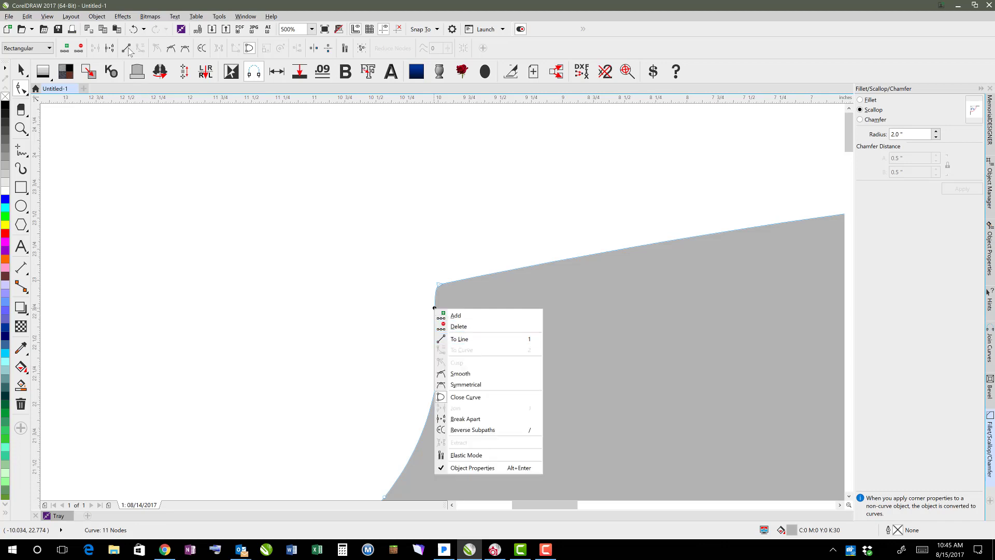
mouse_move(489, 339)
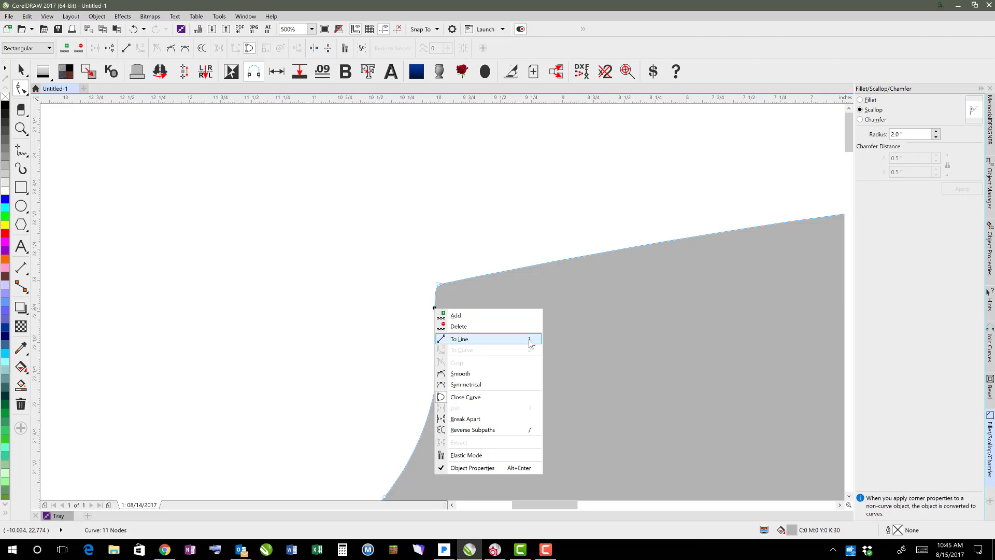
click(459, 338)
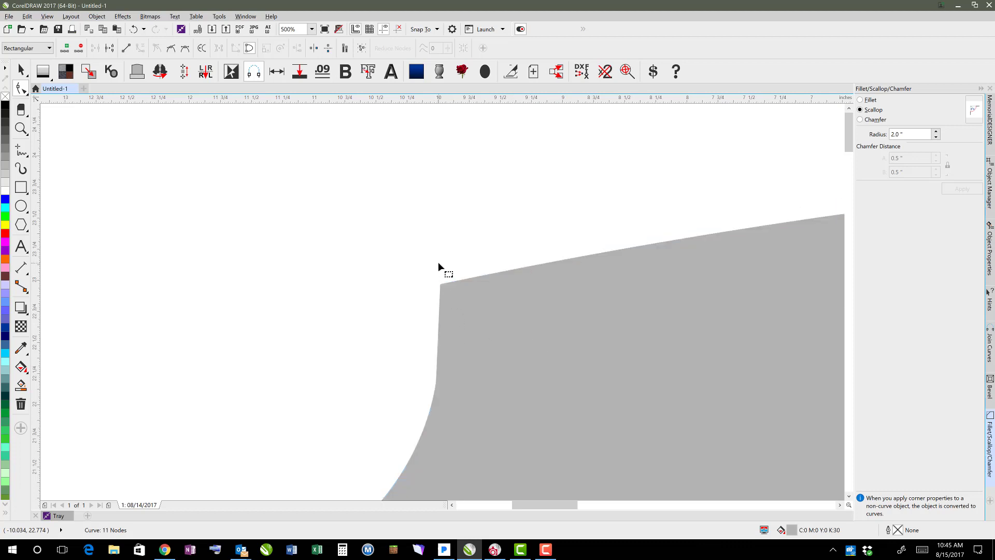
click(440, 285)
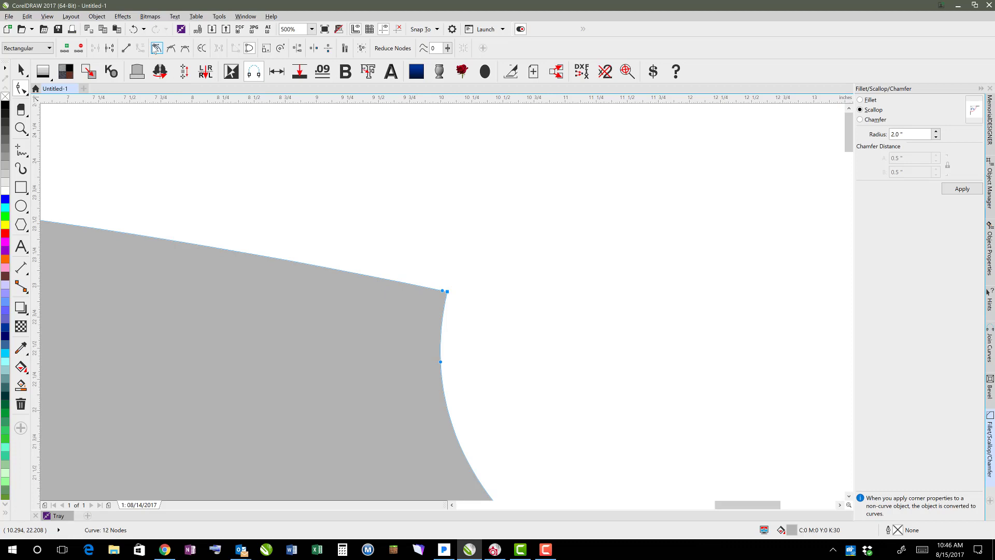
Delete the doubled node at the right scotia corner tip, leaving a single node.
click(444, 292)
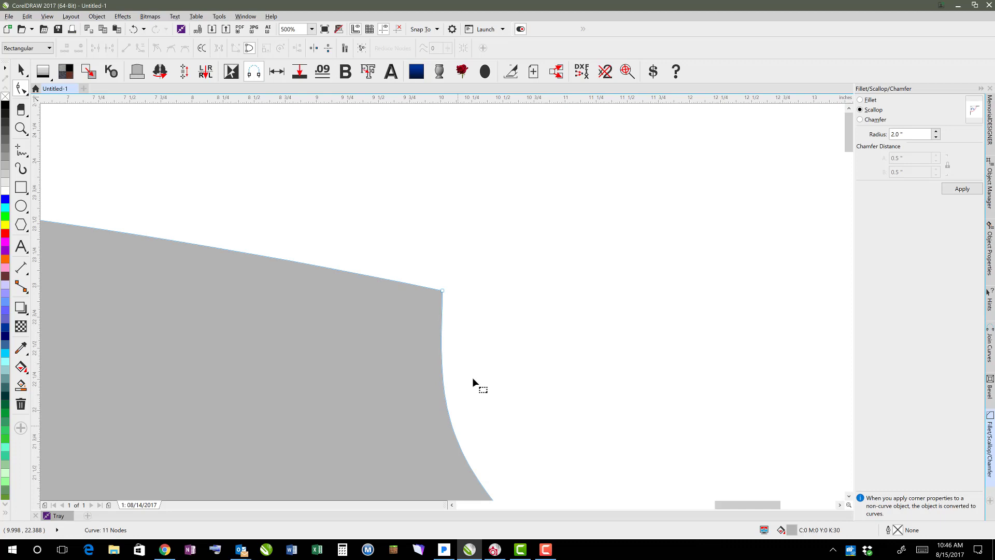
click(961, 189)
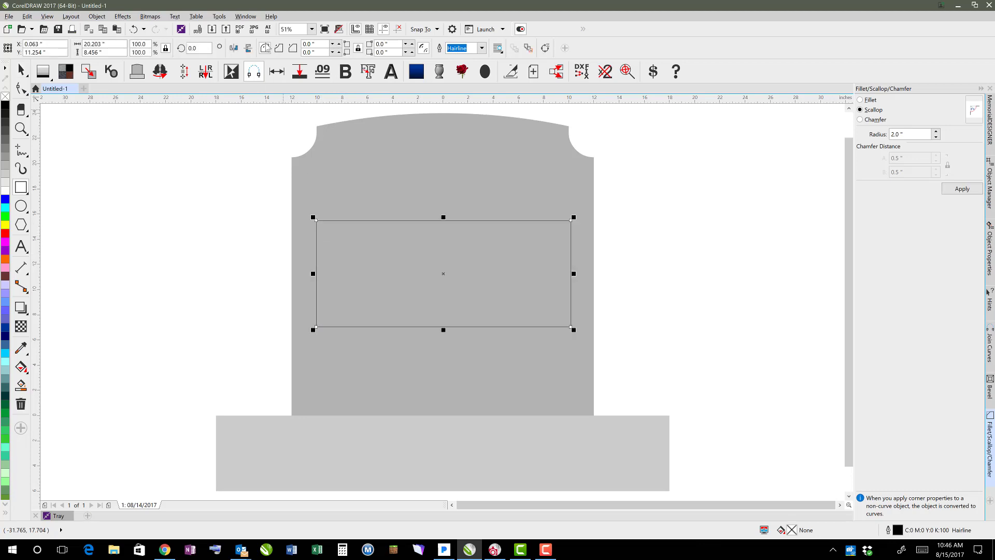
mouse_move(280, 47)
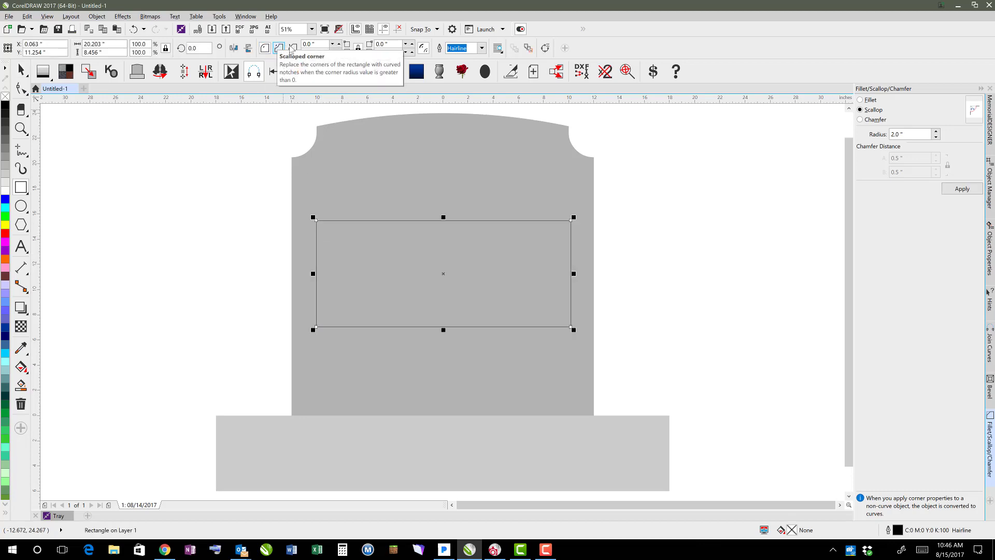
mouse_move(292, 48)
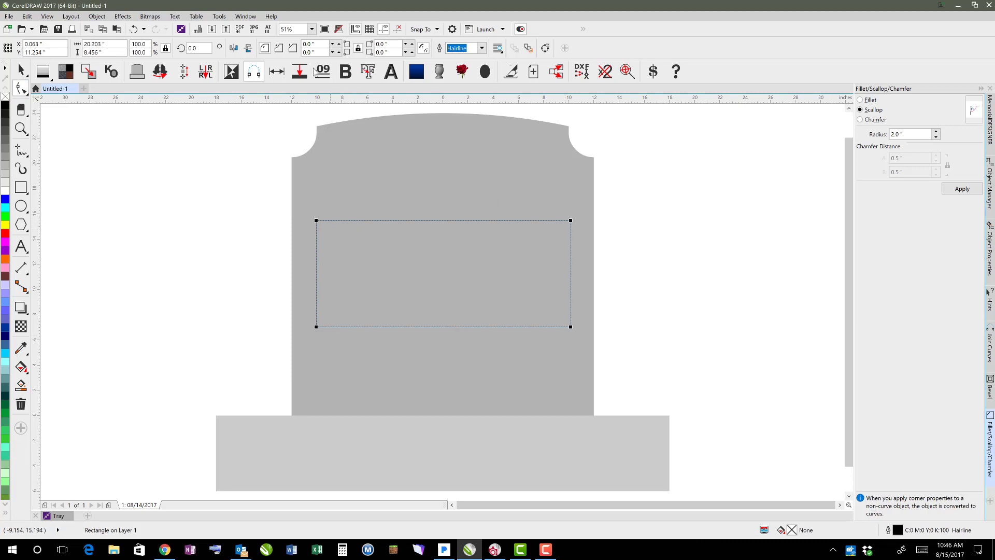
Enter a corner radius of 1.0 for the inscription panel rectangle.
click(315, 45)
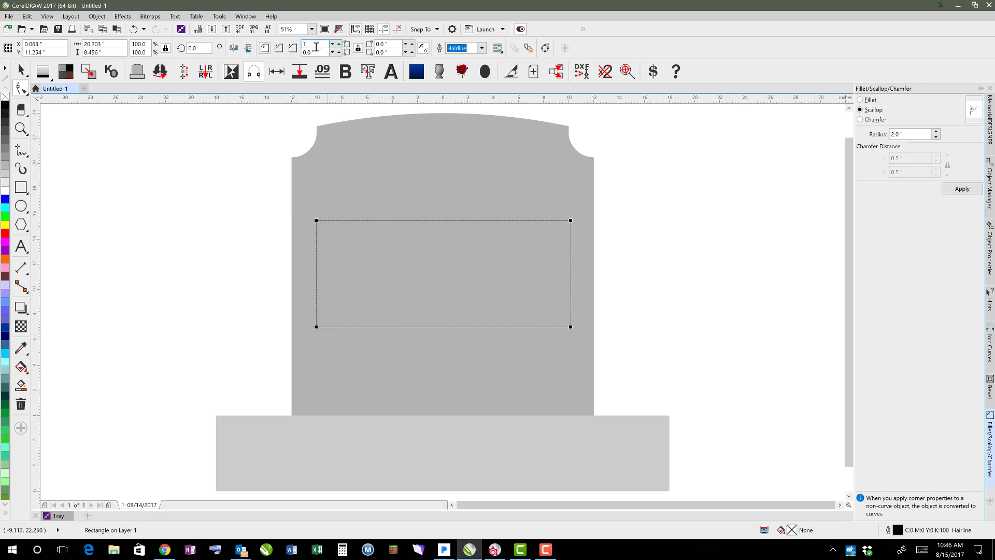
mouse_move(359, 48)
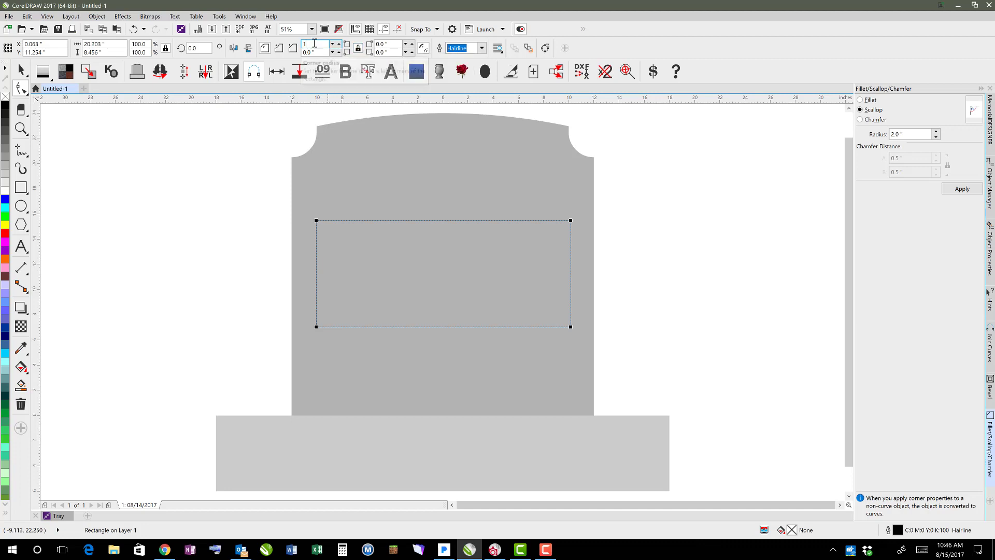
text(1.0)
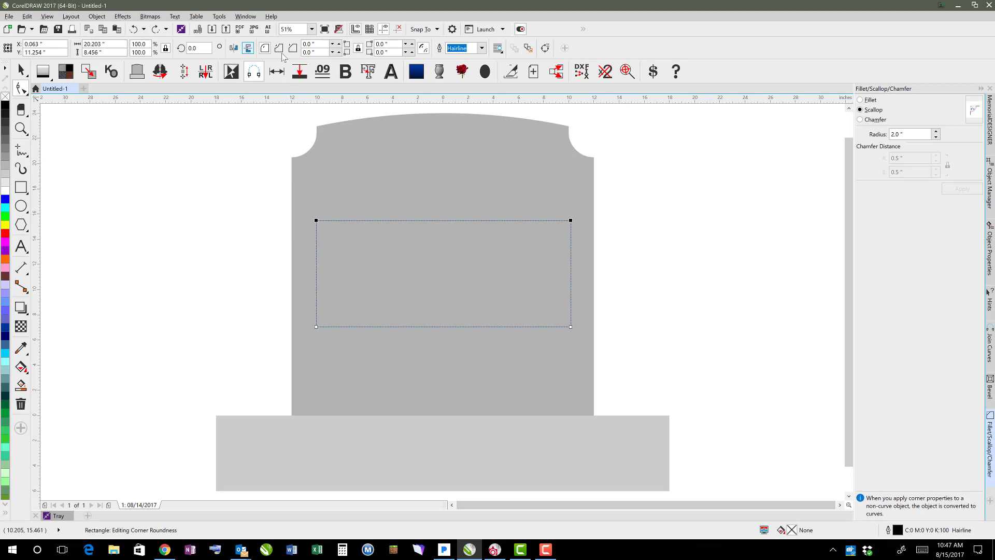
mouse_move(265, 48)
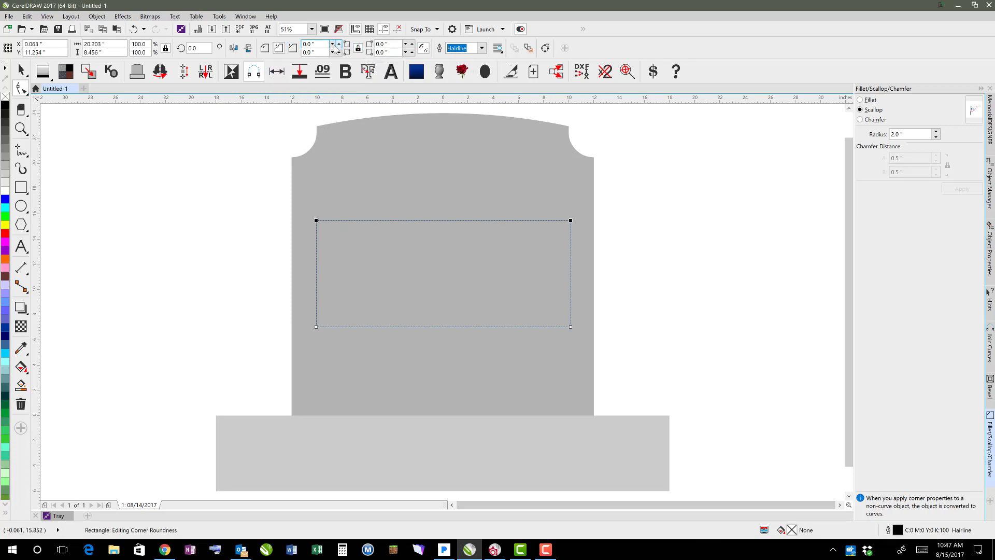
Set the panel's top scalloped corner radius to 2.0 inches.
click(314, 44)
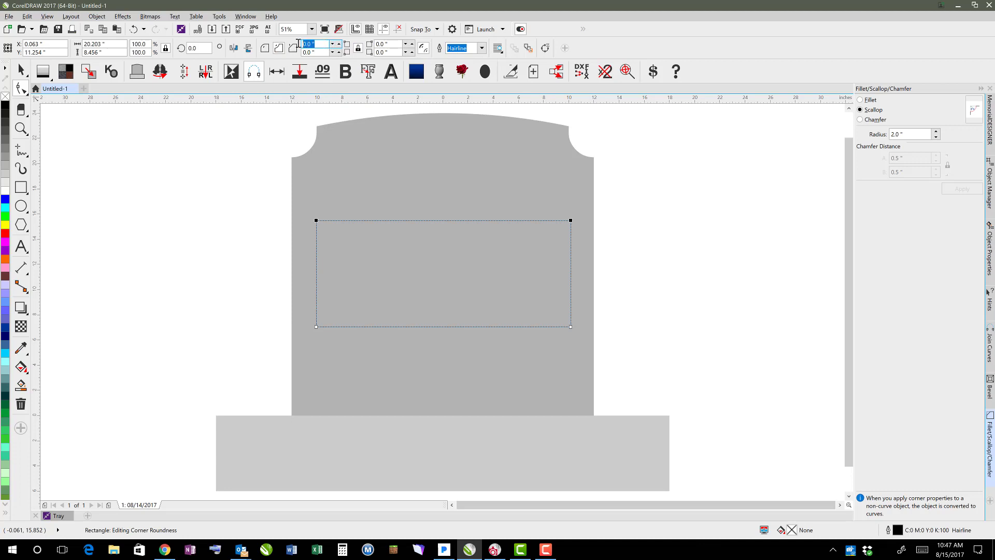
text(2.0)
click(317, 52)
text(1)
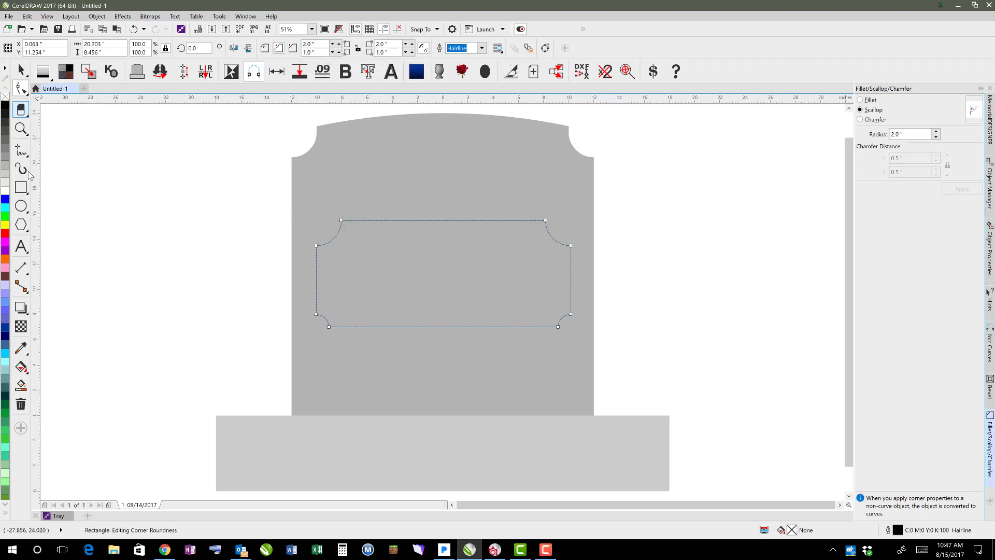
mouse_move(21, 186)
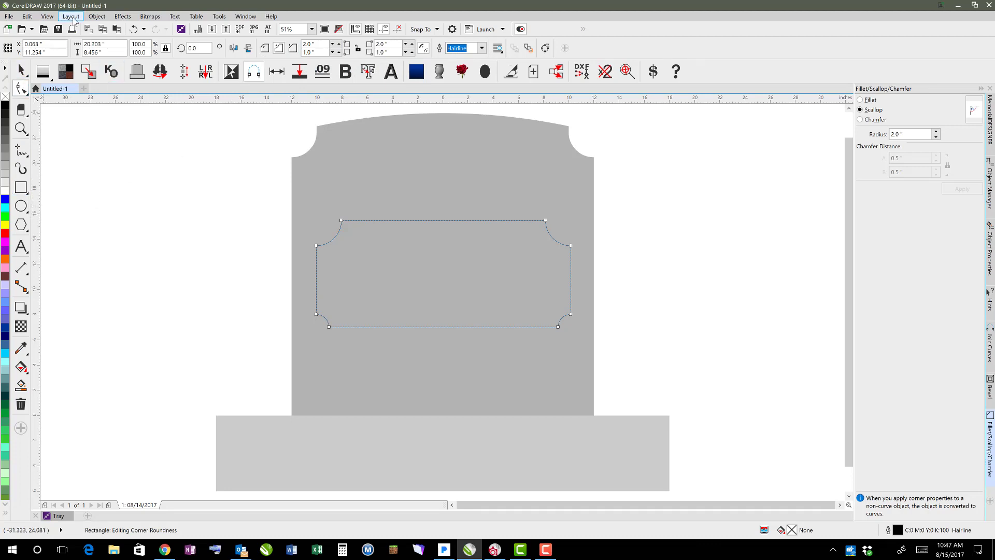
Convert the scalloped rectangle panel to curves and select it with the Pick tool.
click(97, 16)
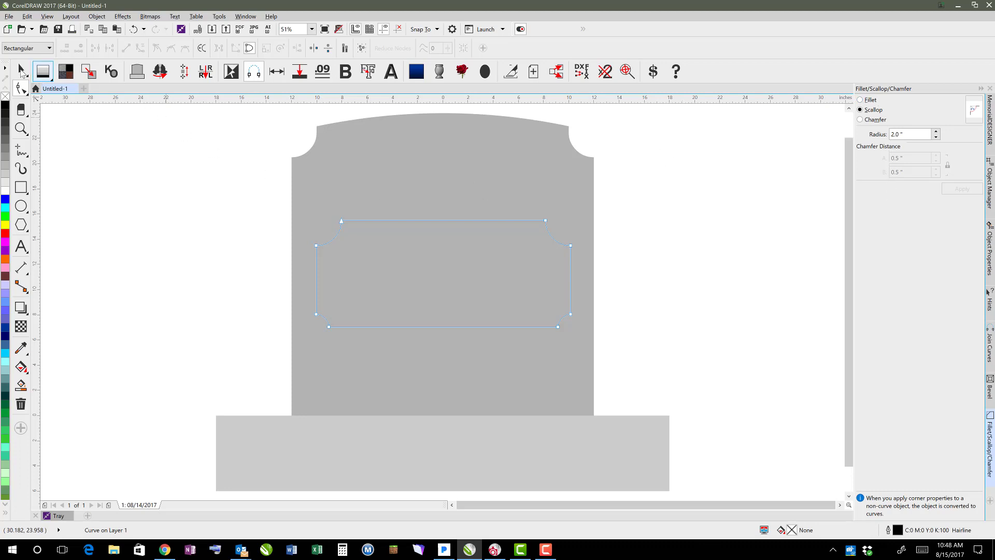
click(20, 69)
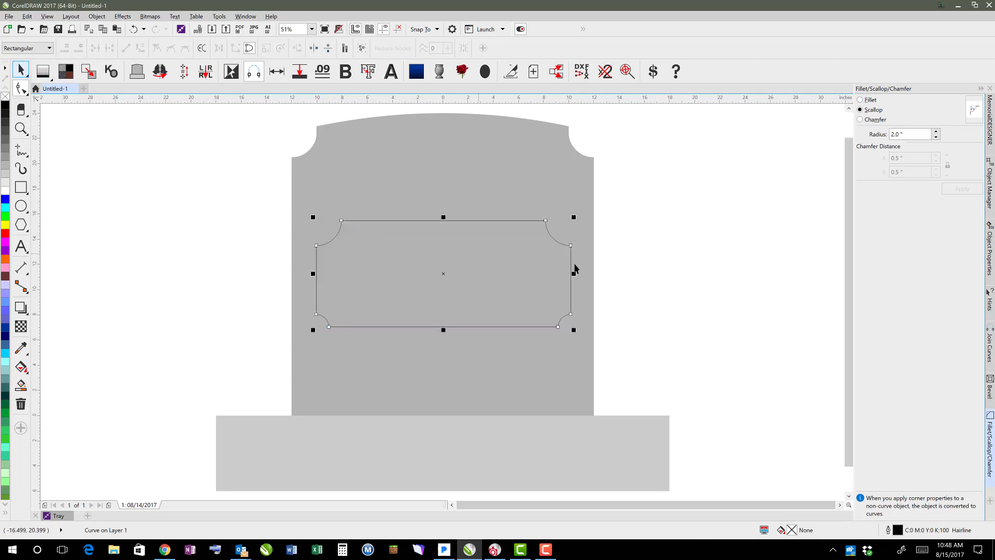